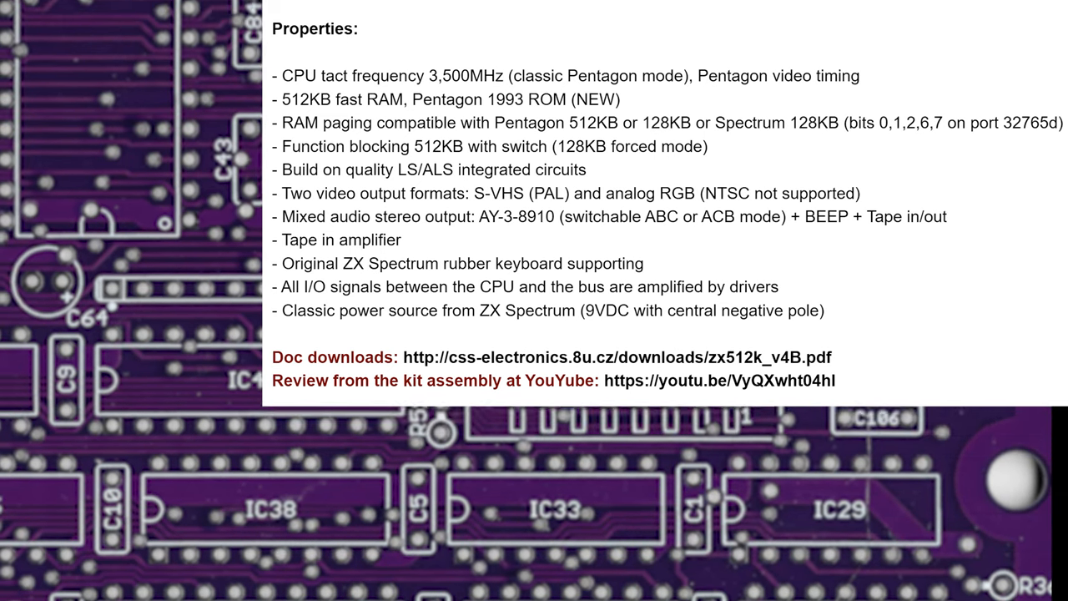
left_click(718, 380)
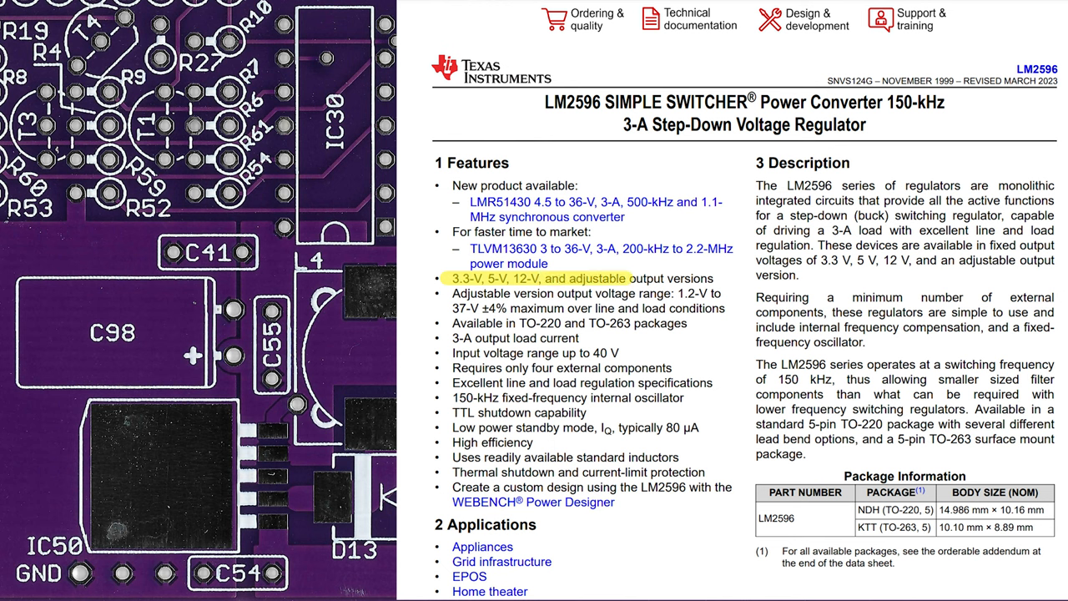
double_click(465, 308)
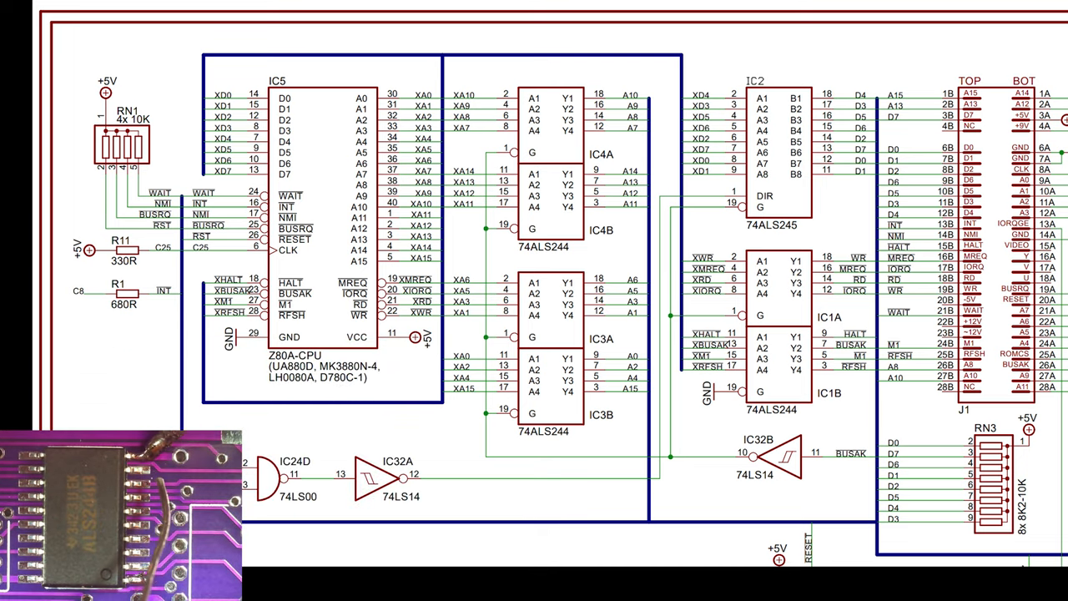
left_click(772, 325)
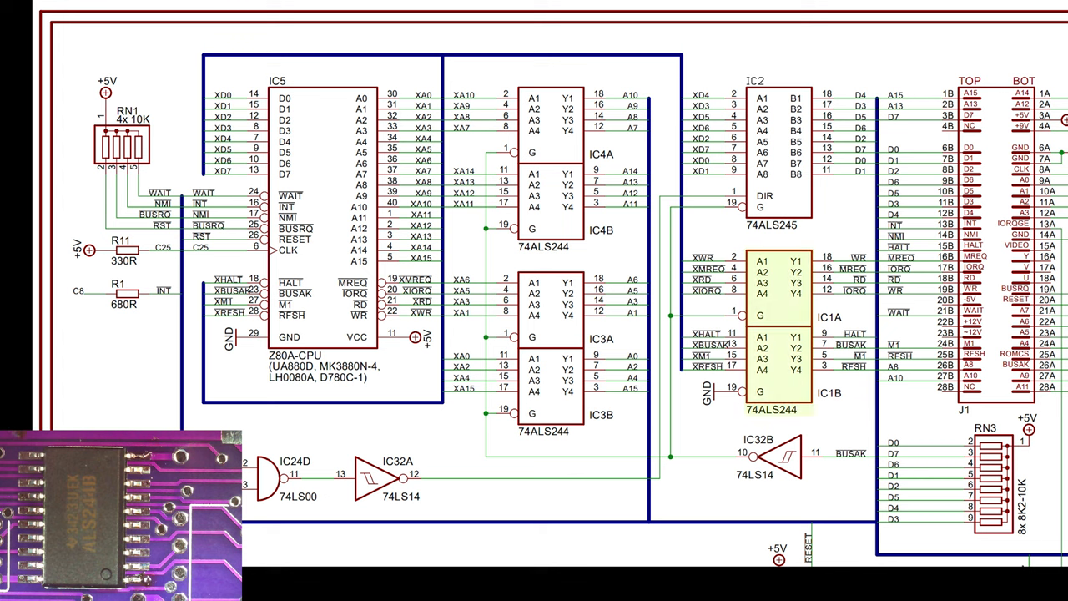